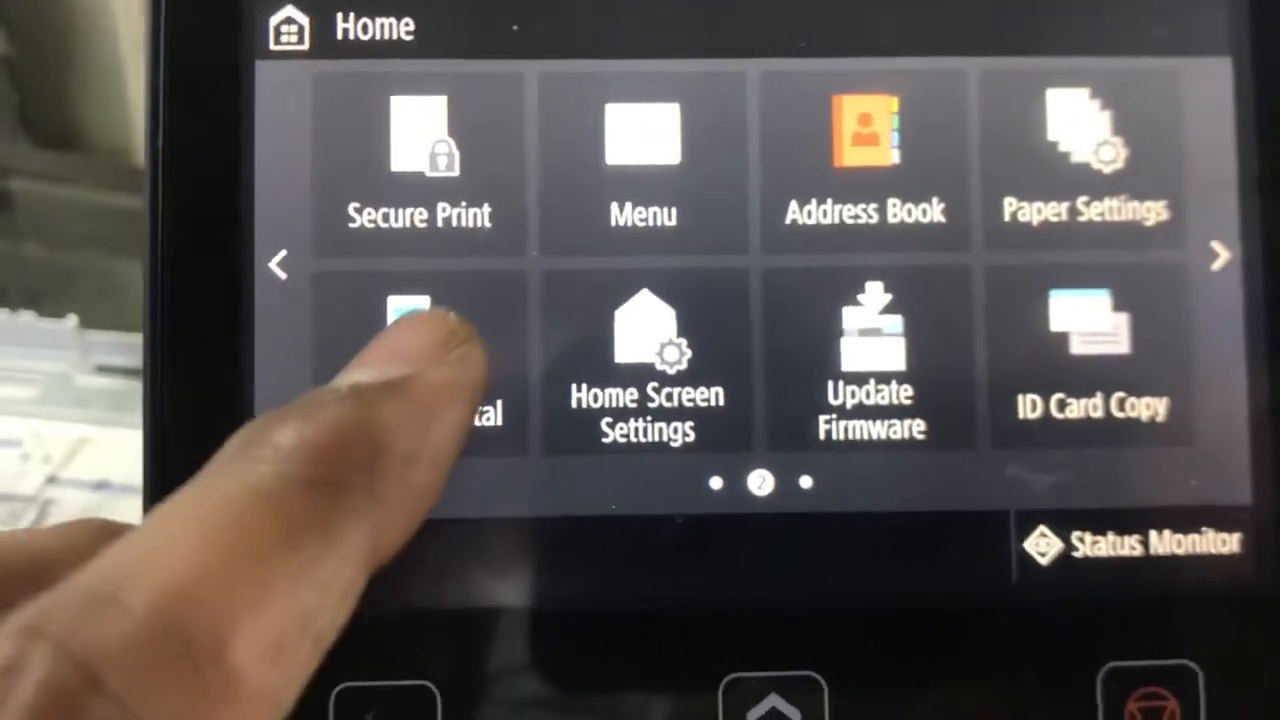
Attempt a Direct Connection from the Mobile Portal and dismiss the 'Could not connect' message.
{"action": "left_click", "coordinate": [420, 350]}
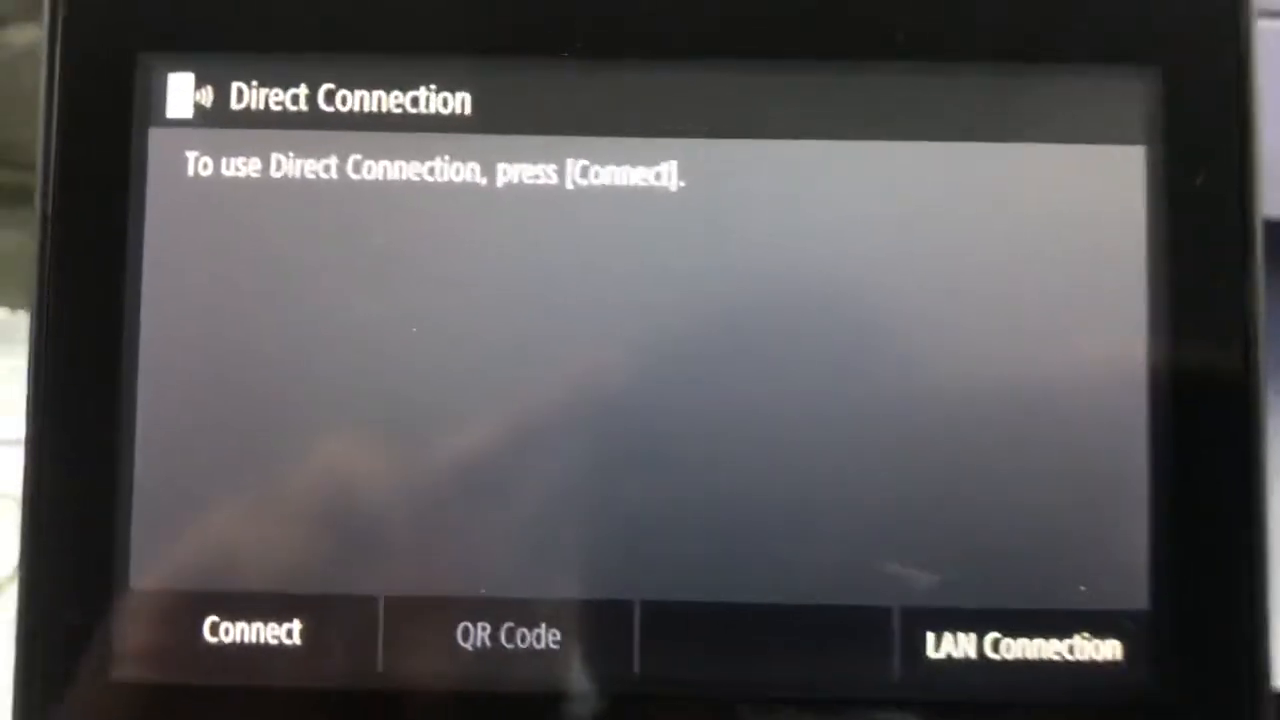
{"action": "left_click", "coordinate": [251, 633]}
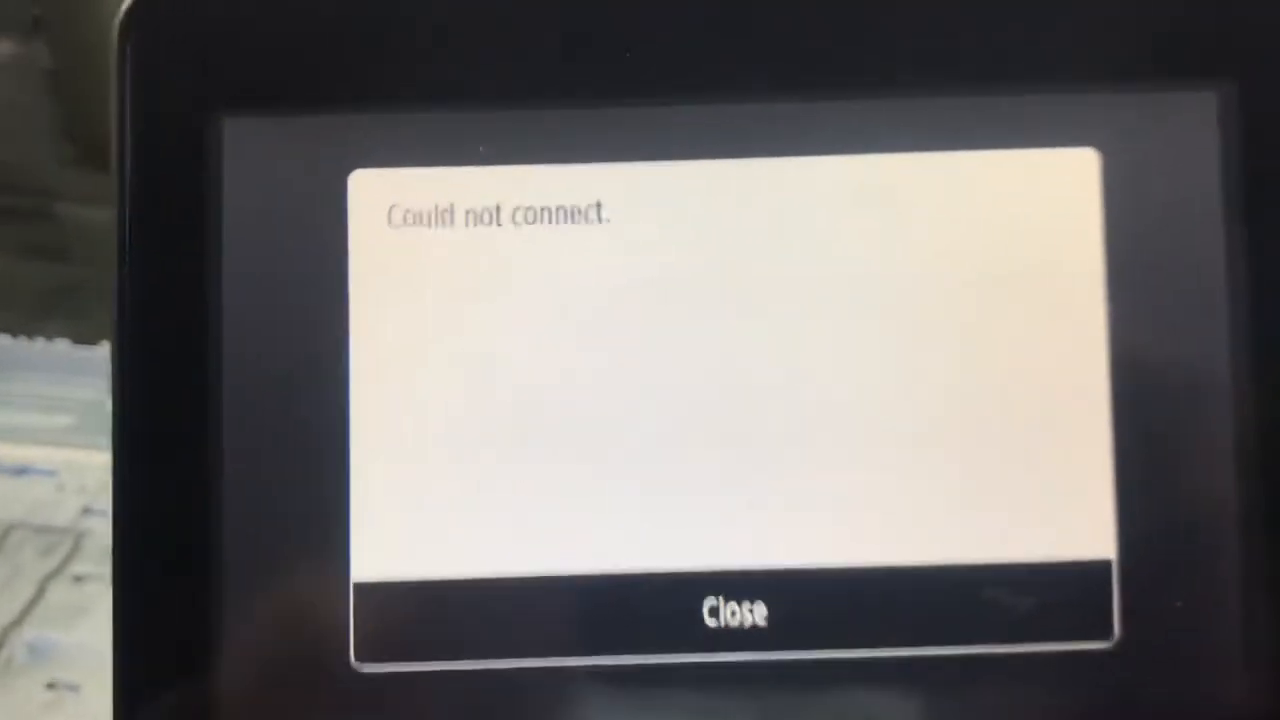
{"action": "left_click", "coordinate": [738, 613]}
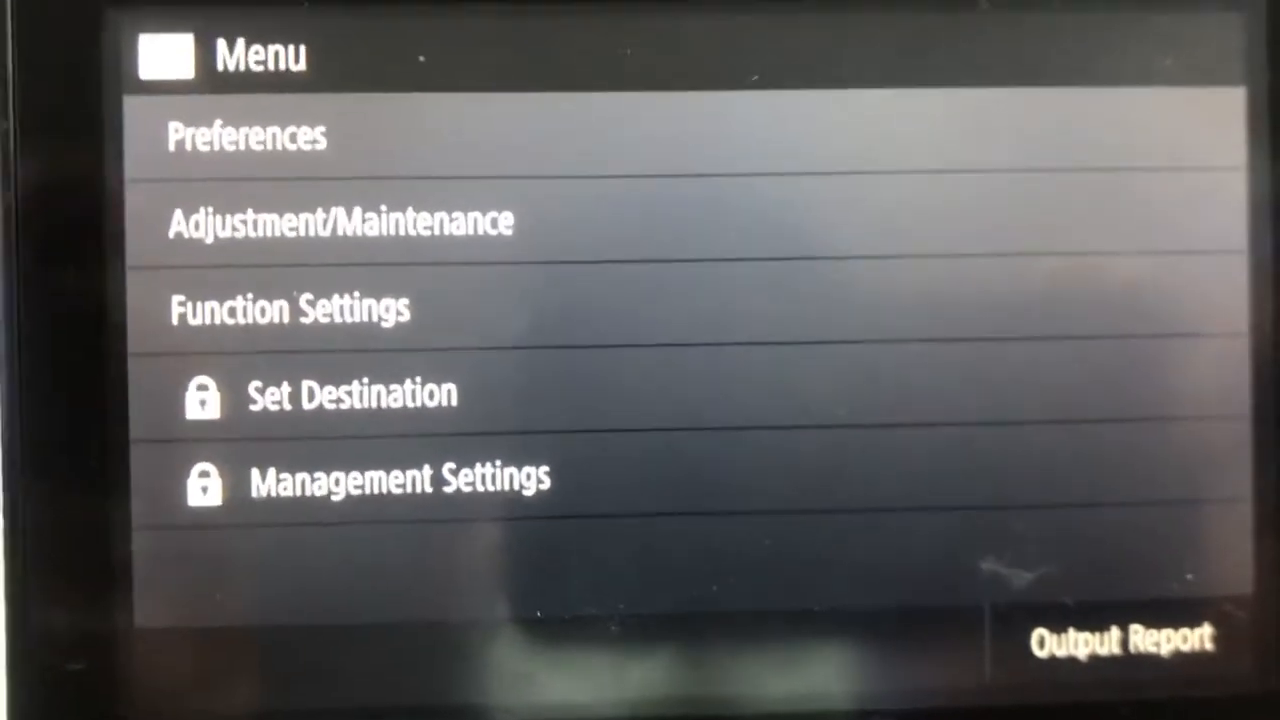
Under Preferences > Network > Select Wired/Wireless LAN, choose Wireless LAN.
{"action": "left_click", "coordinate": [246, 135]}
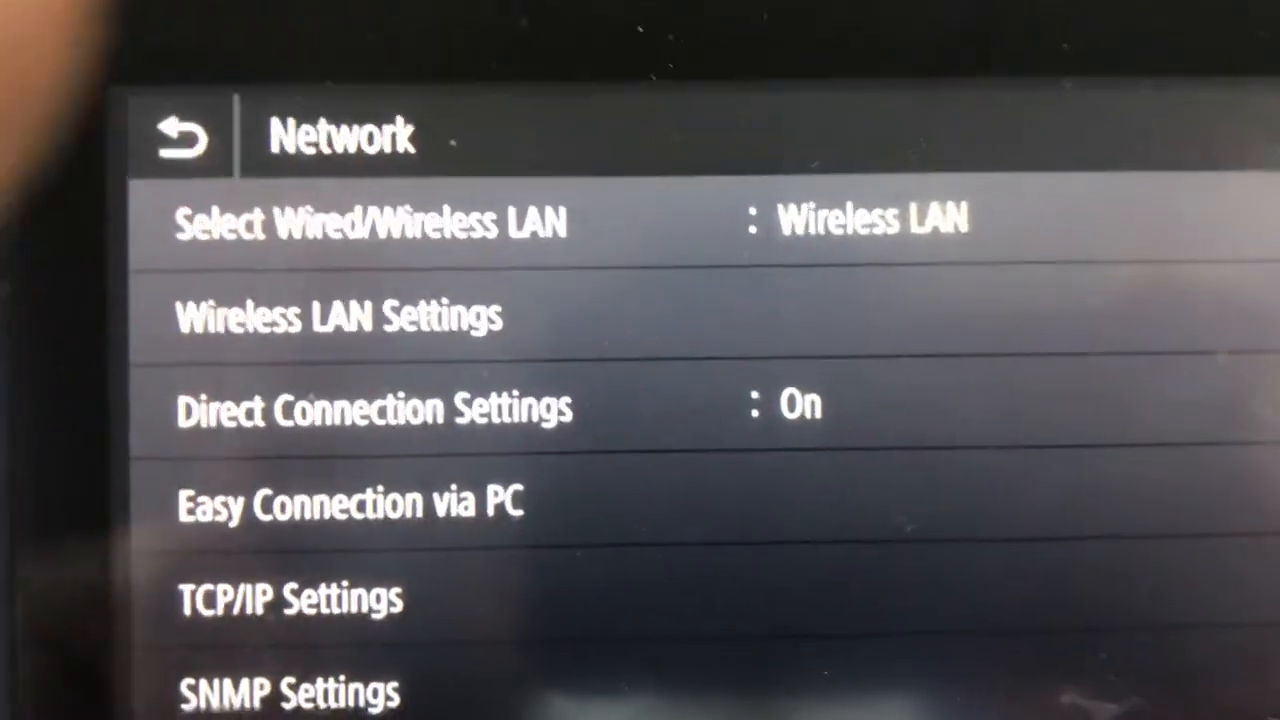
{"action": "left_click", "coordinate": [370, 222]}
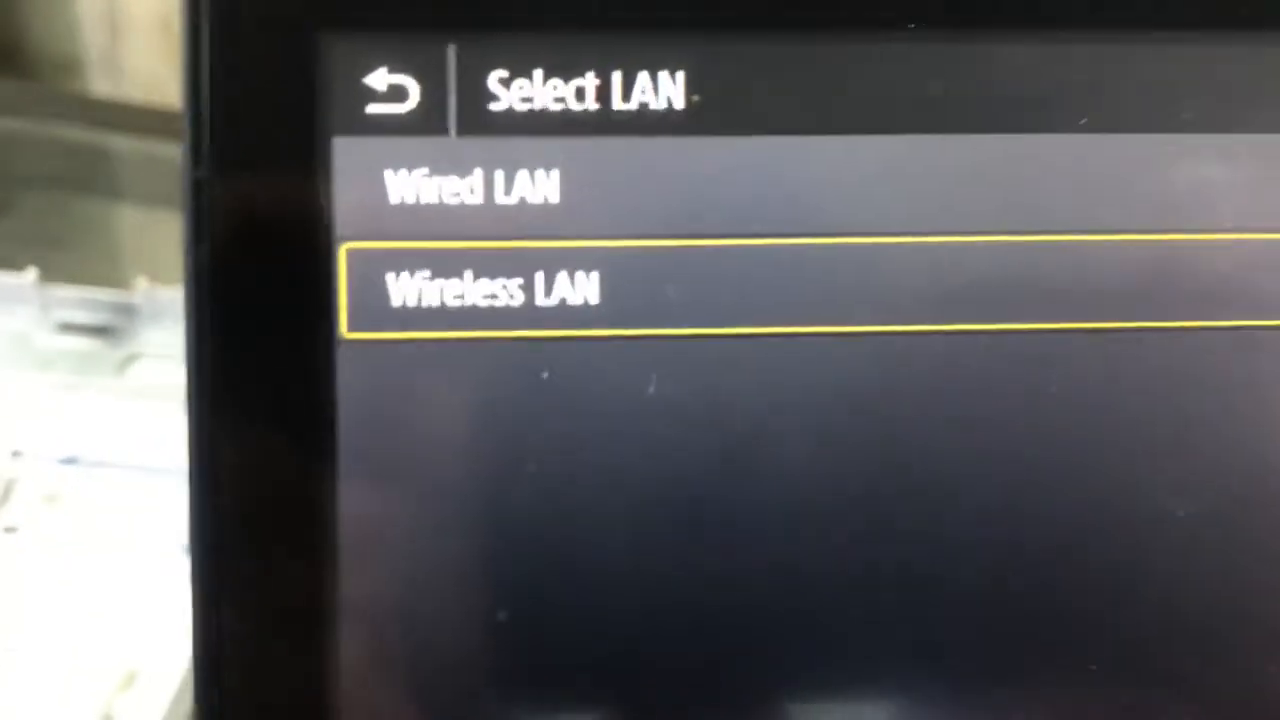
{"action": "left_click", "coordinate": [494, 288]}
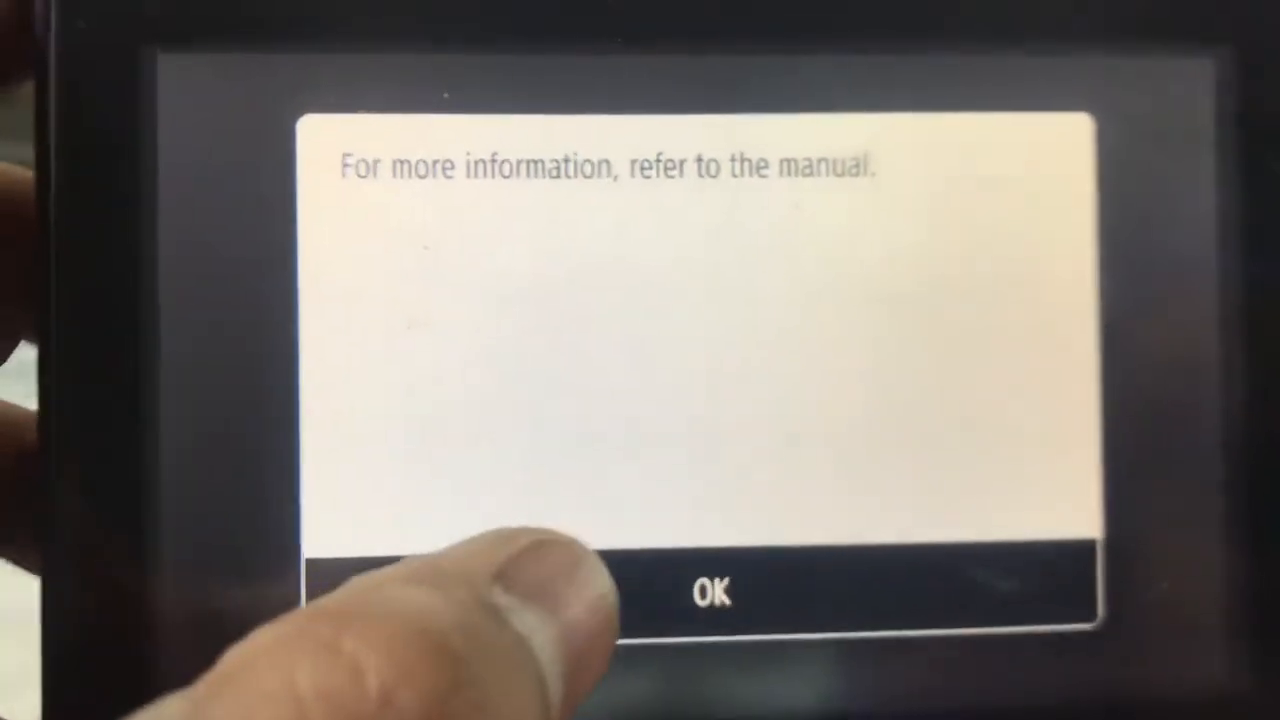
Acknowledge the manual notice and browse the nearby access point list under Select Access Point.
{"action": "left_click", "coordinate": [712, 590]}
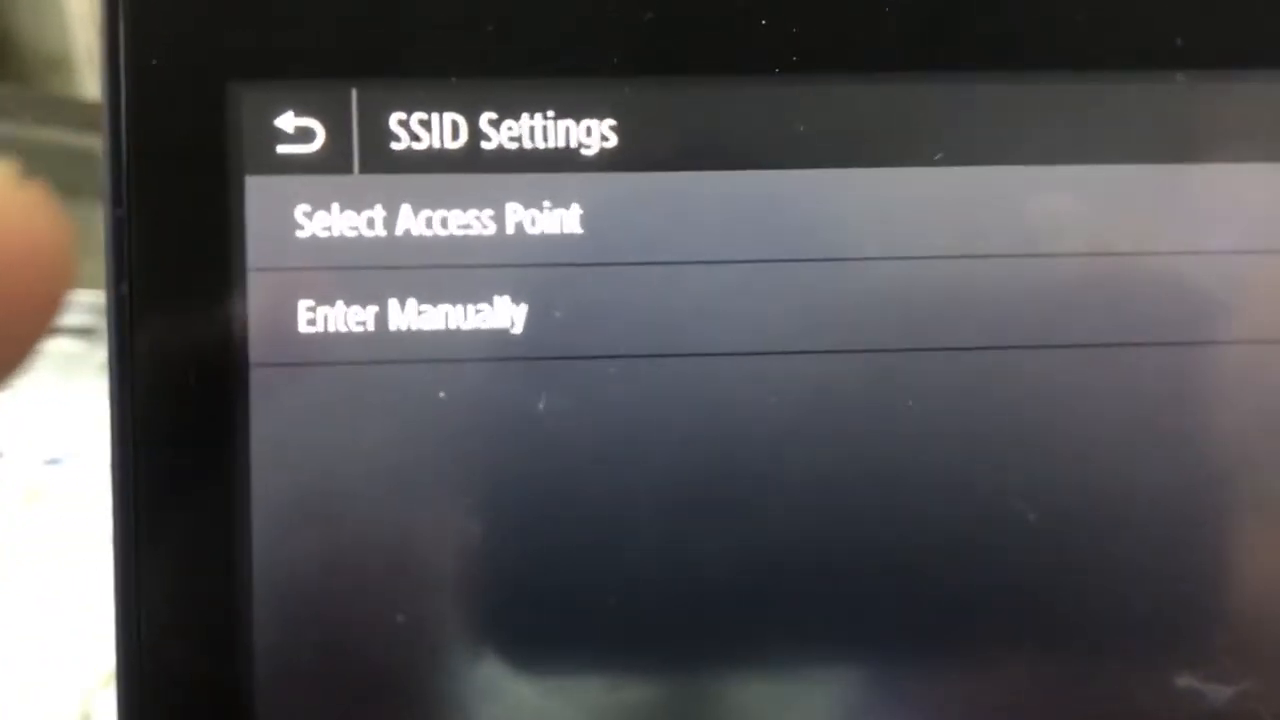
{"action": "left_click", "coordinate": [430, 218]}
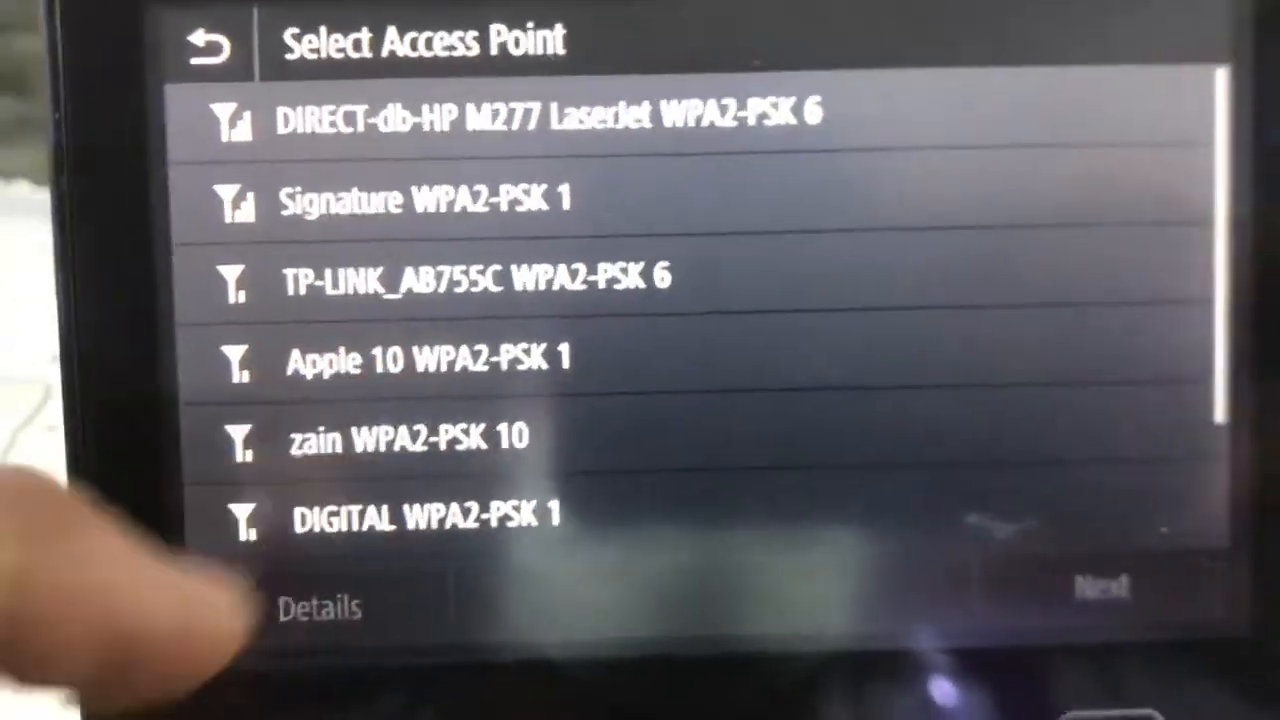
{"action": "scroll", "scroll_direction": "down", "scroll_amount": 3}
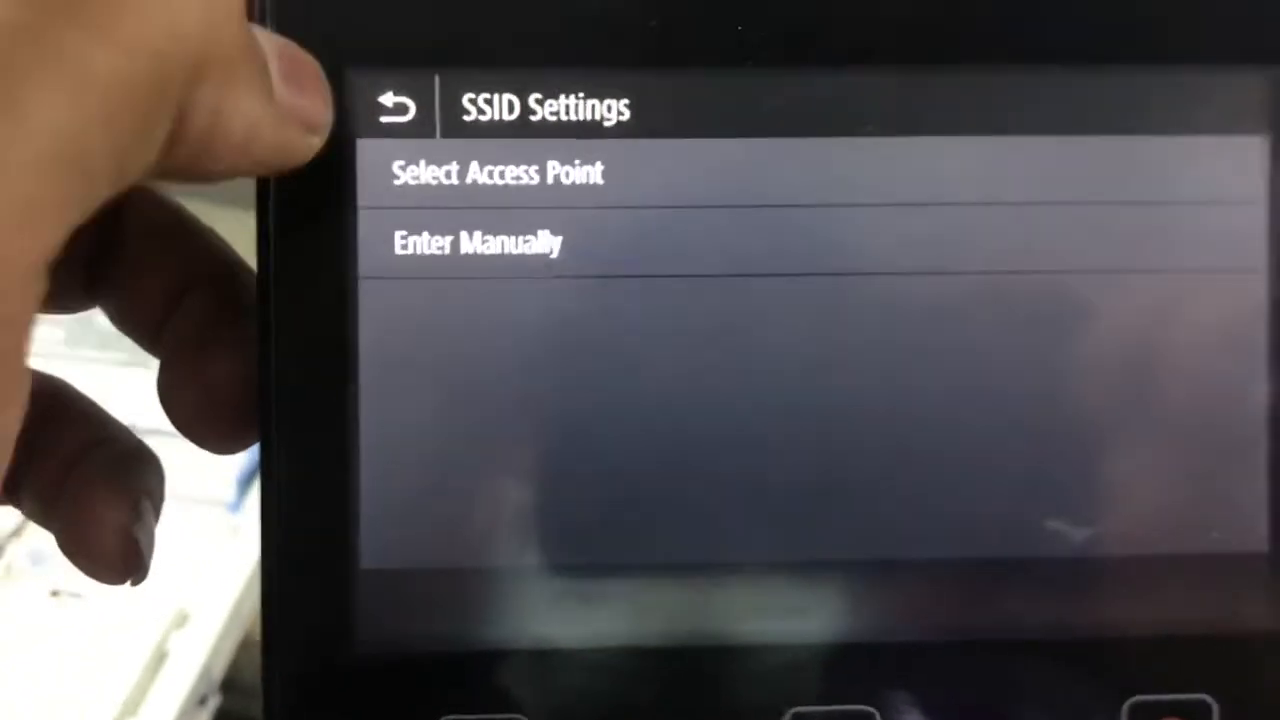
Back out to Network and enter Direct Connection Settings, where Use Direct Connection is On.
{"action": "left_click", "coordinate": [395, 107]}
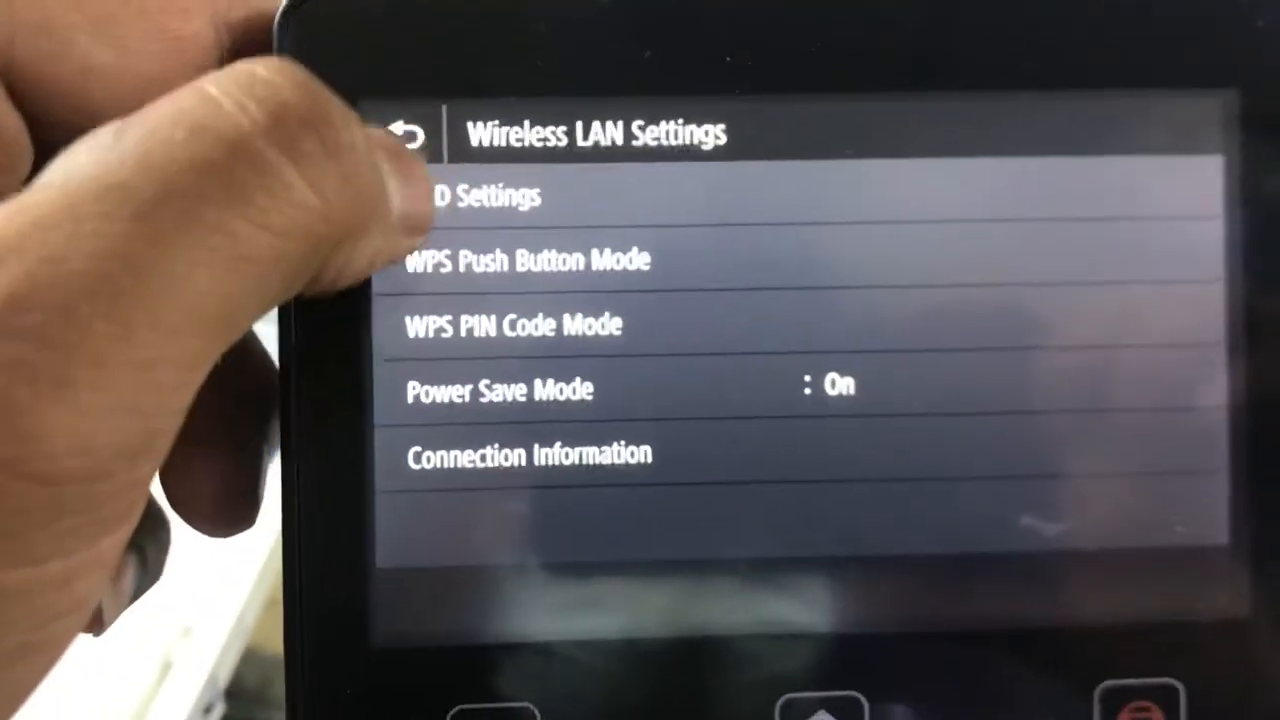
{"action": "left_click", "coordinate": [404, 133]}
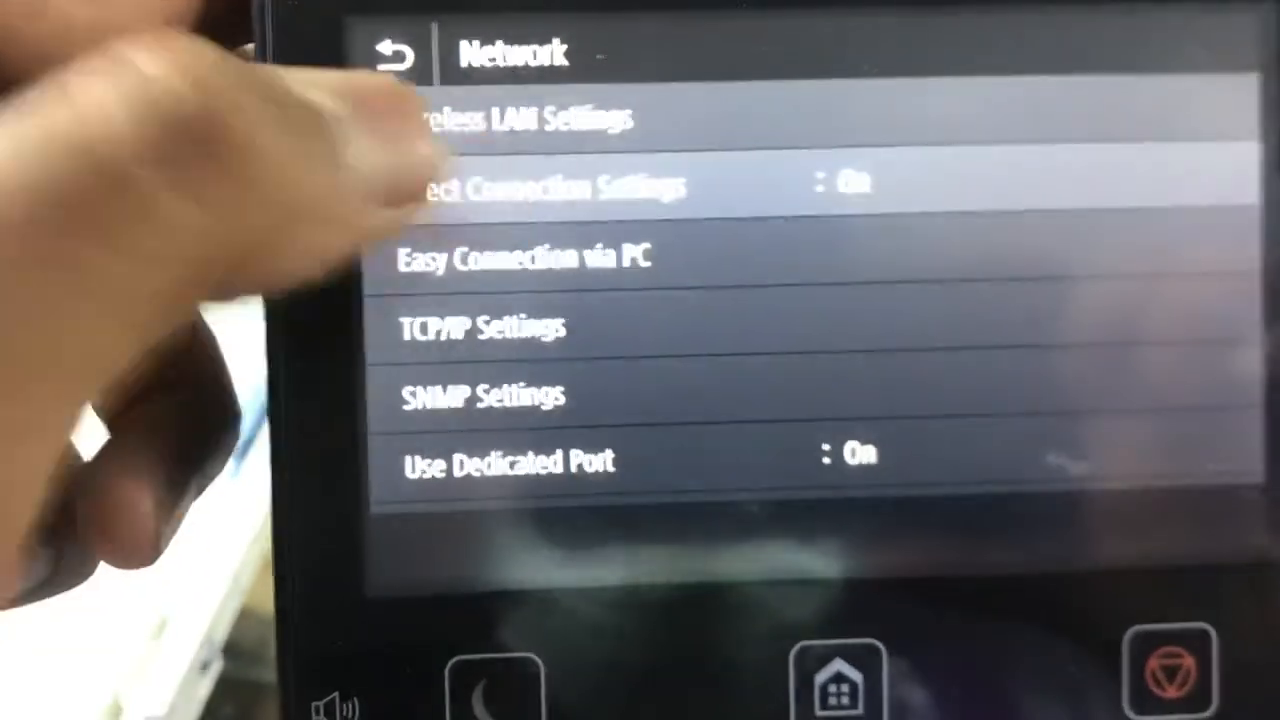
{"action": "left_click", "coordinate": [540, 186]}
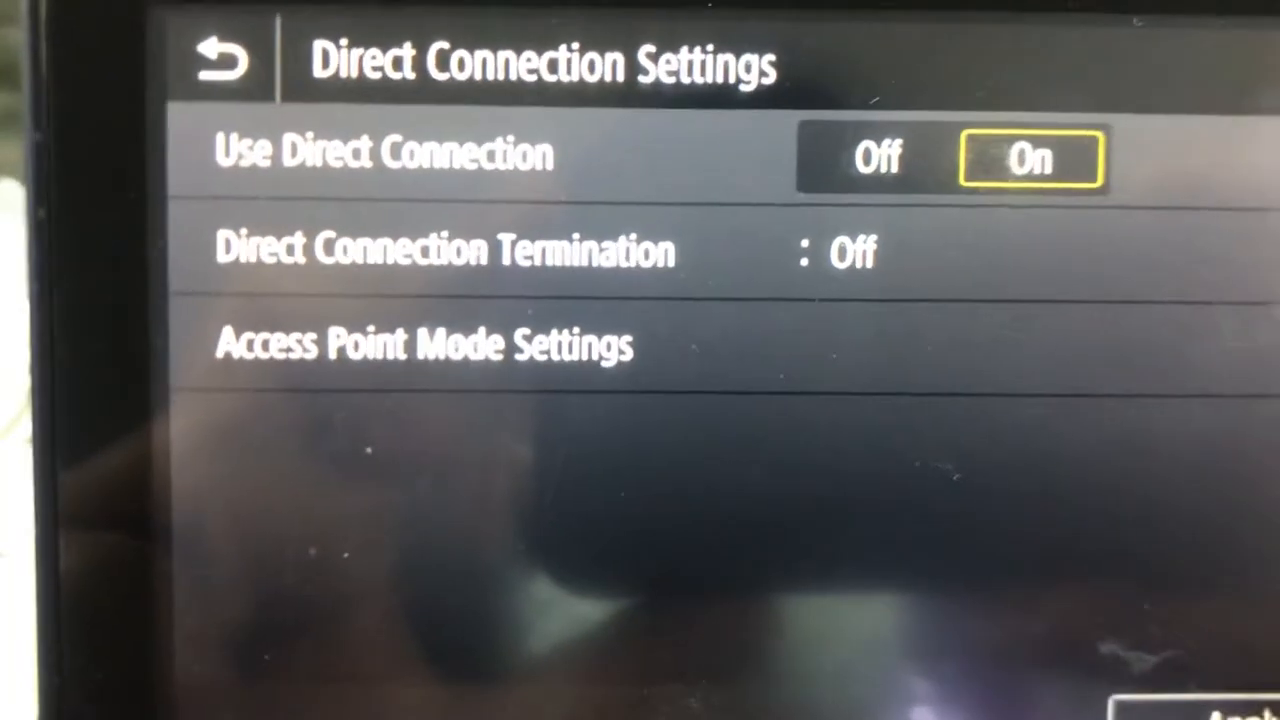
In Access Point Mode Settings, set Use Custom SSID and Use Custom Network Key to On and apply.
{"action": "left_click", "coordinate": [422, 344]}
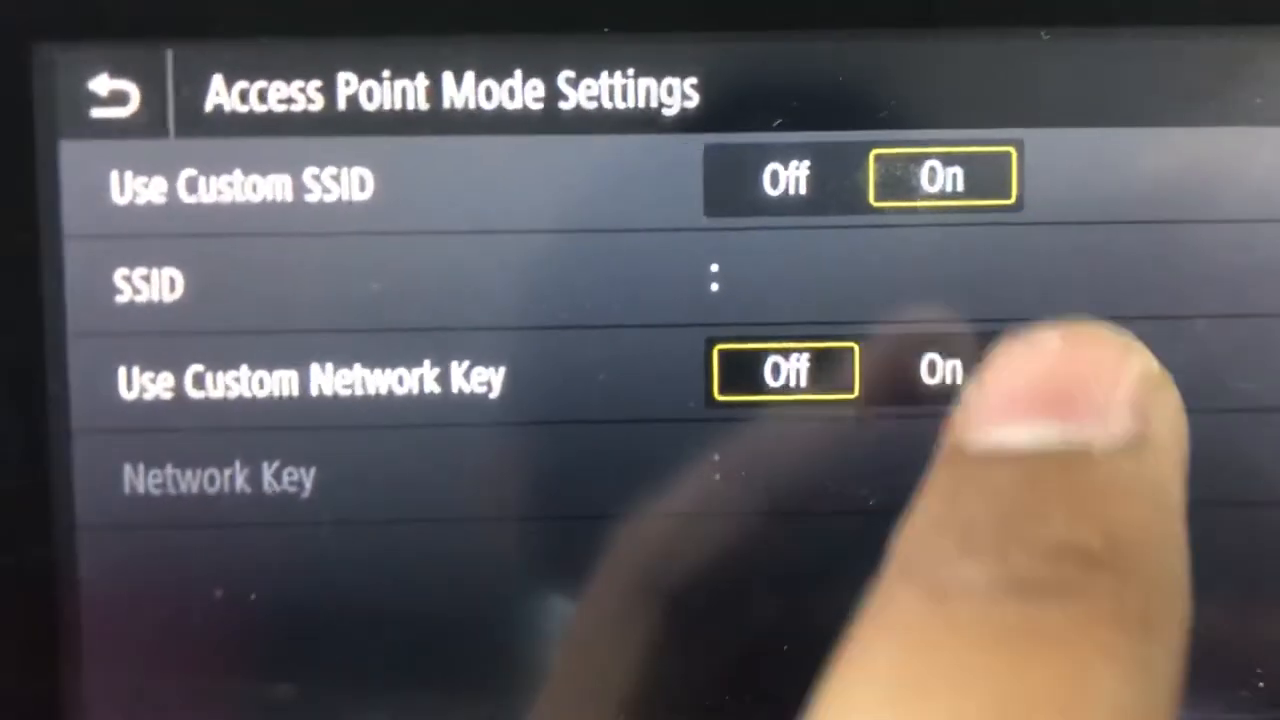
{"action": "left_click", "coordinate": [940, 372]}
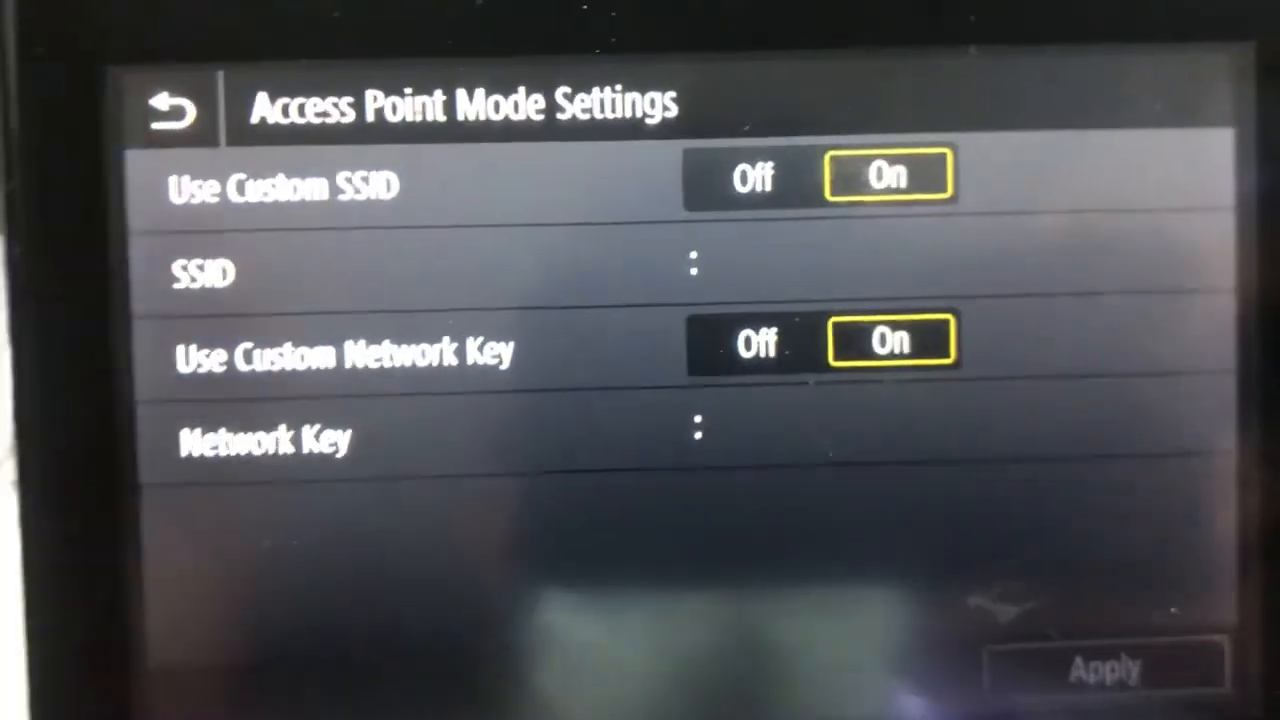
{"action": "left_click", "coordinate": [172, 105]}
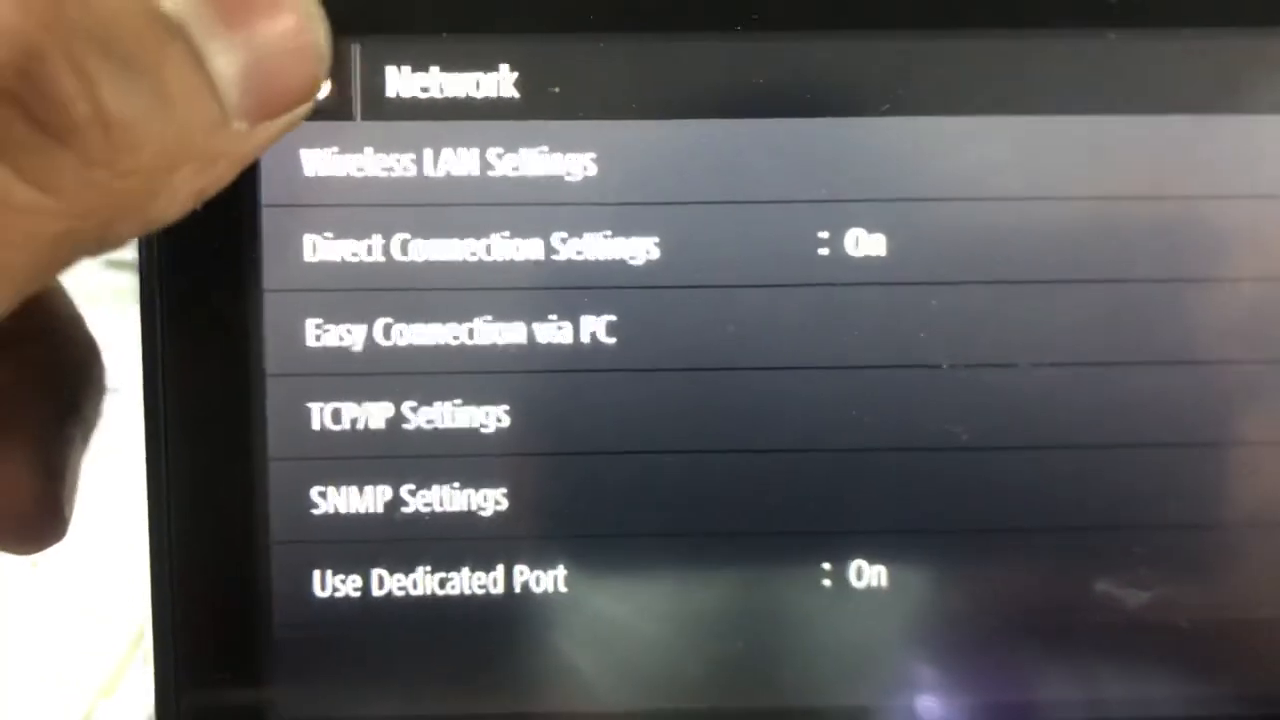
{"action": "scroll", "scroll_direction": "down", "scroll_amount": 3}
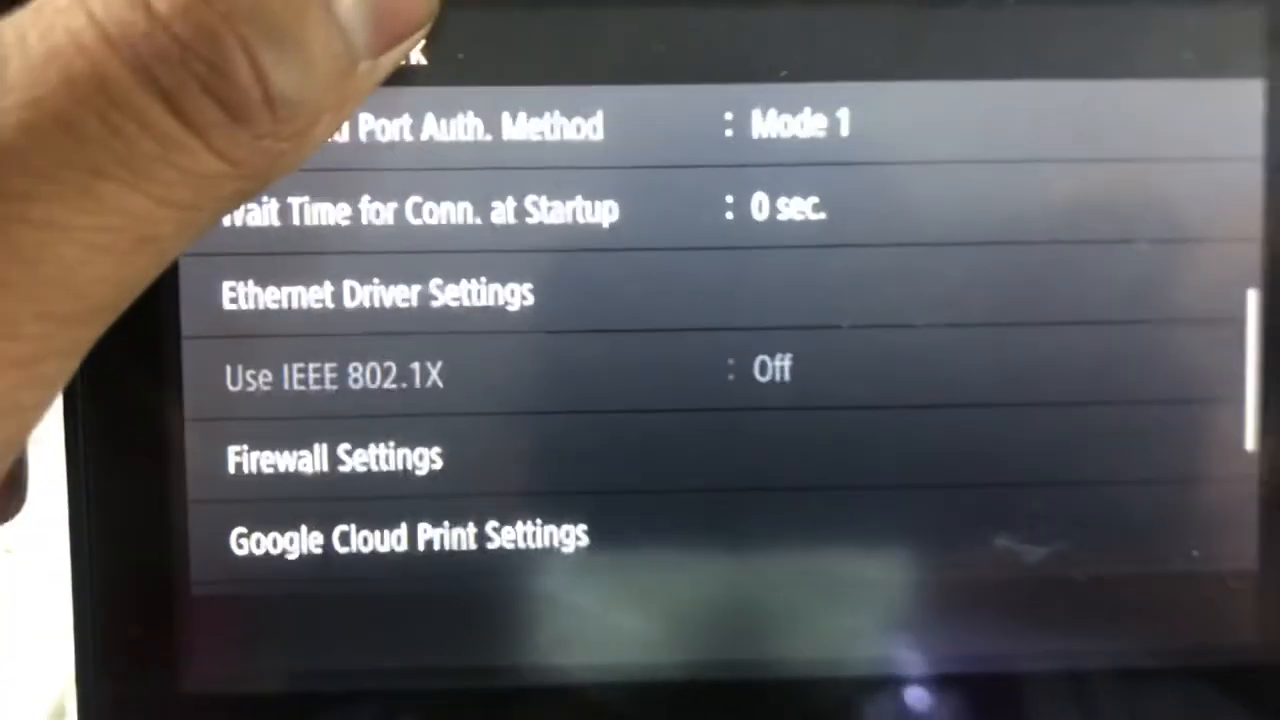